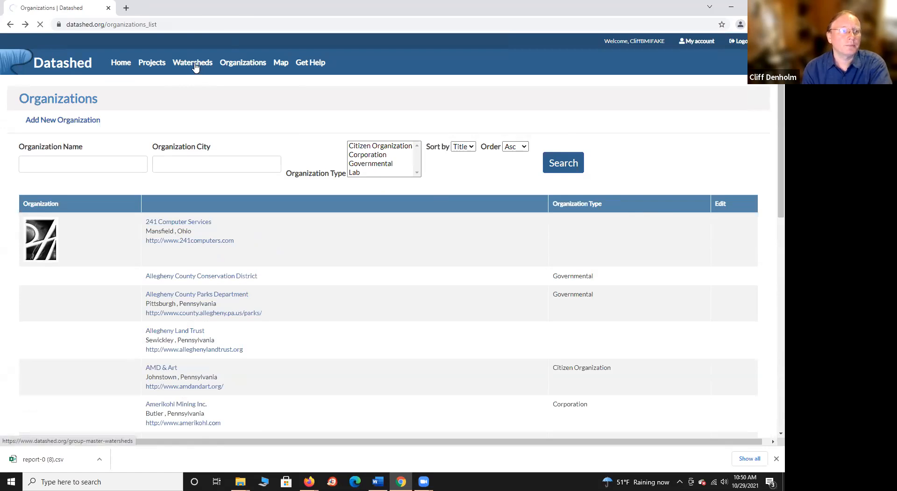
- Open the Watersheds listing from the top navigation bar
click(192, 63)
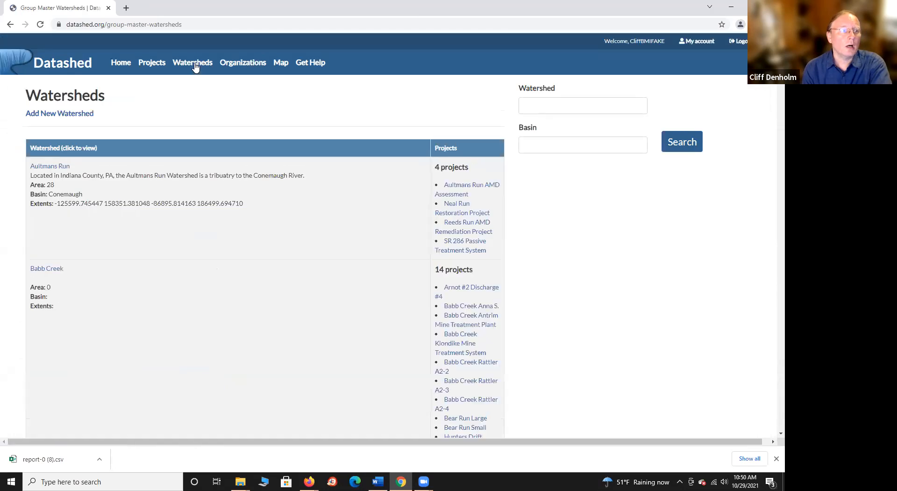
mouse_move(59, 113)
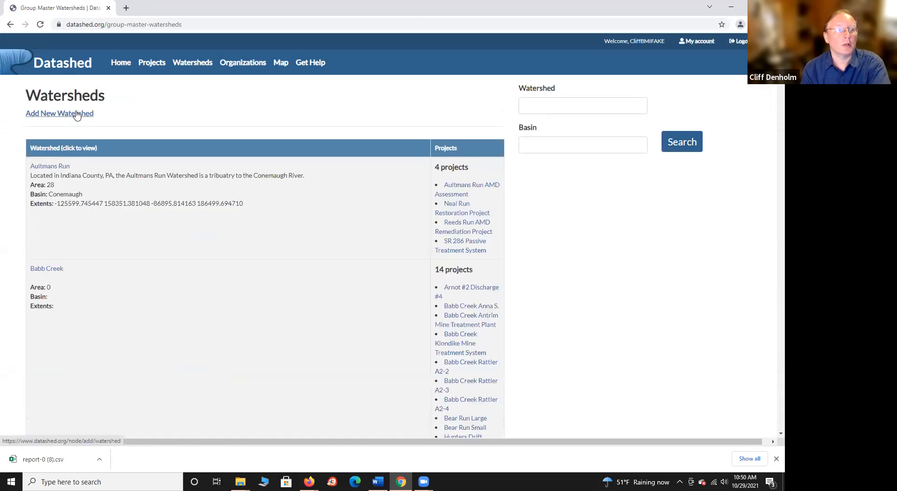
- Start a new watershed and scroll the blank Create Watershed form down to Basin
click(59, 113)
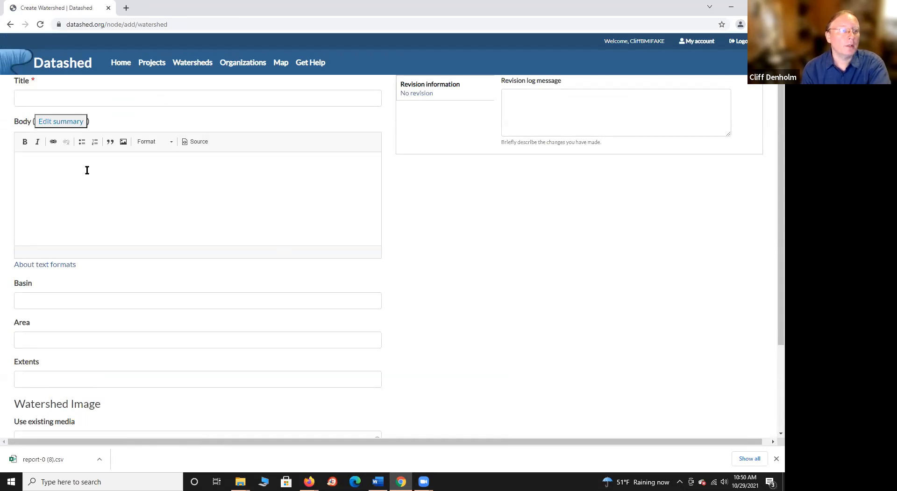
scroll(down, 3)
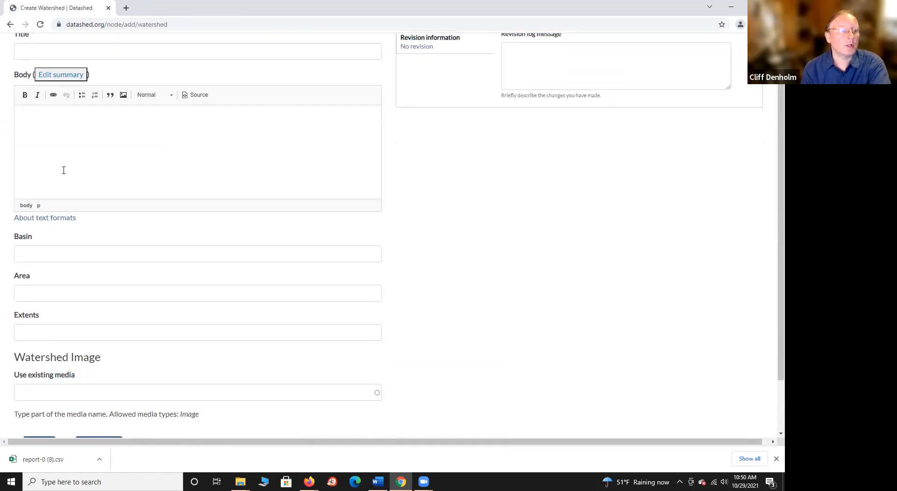
scroll(down, 3)
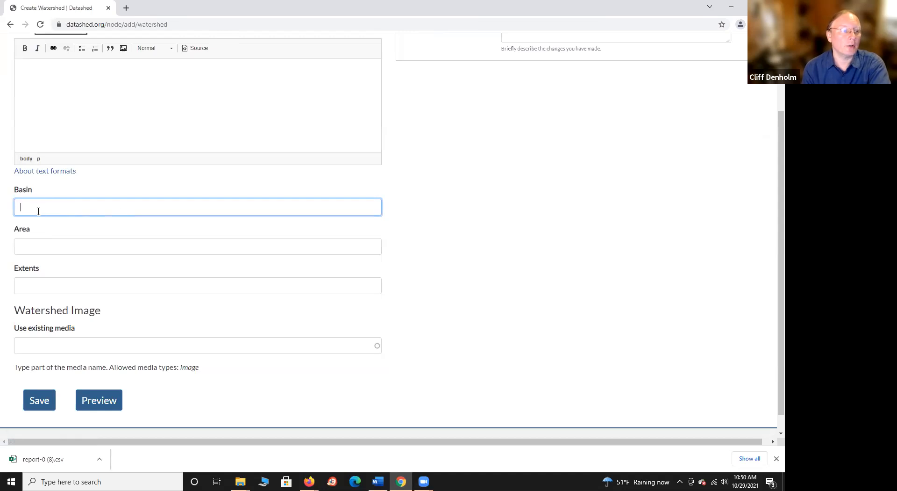
scroll(down, 3)
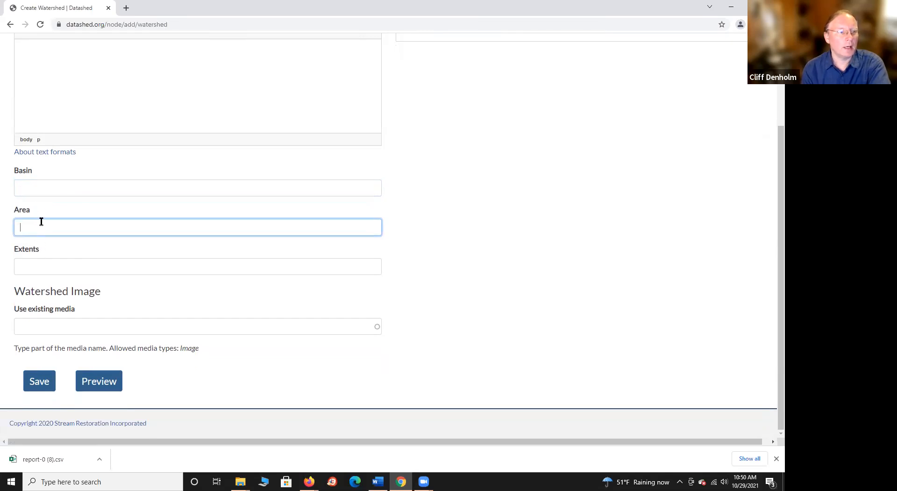
mouse_move(43, 240)
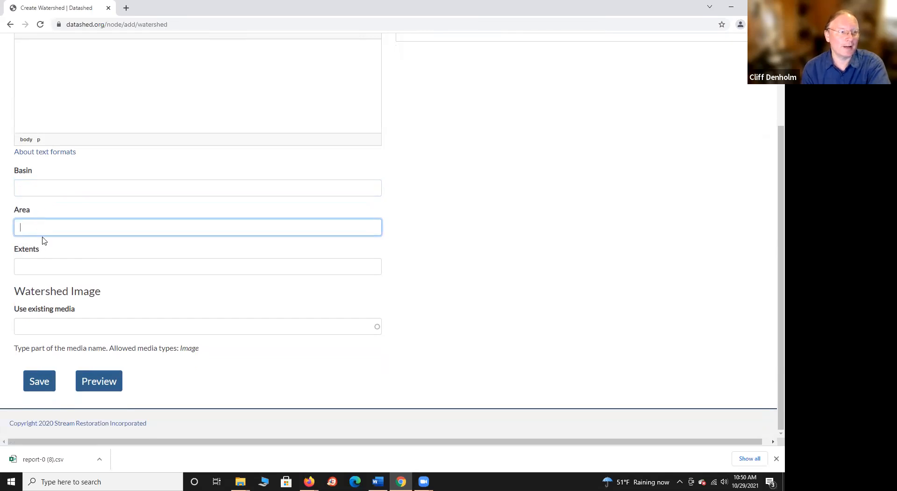
mouse_move(46, 229)
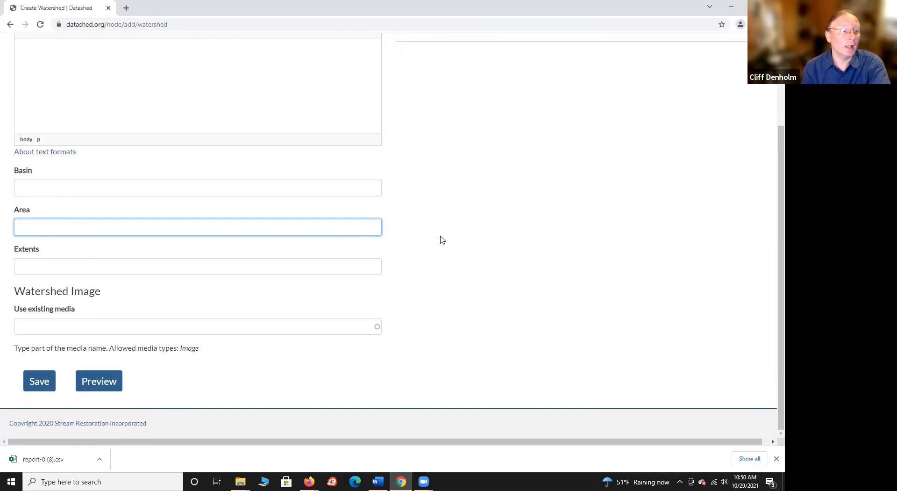
click(197, 266)
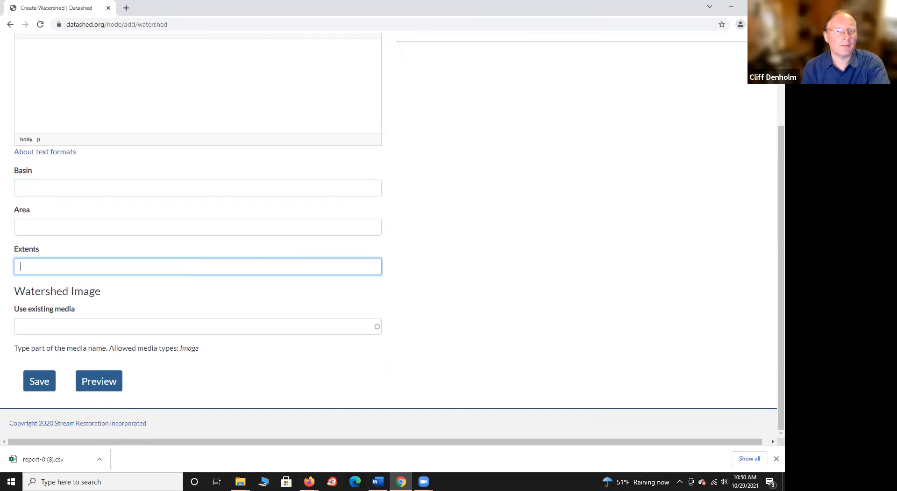
mouse_move(72, 250)
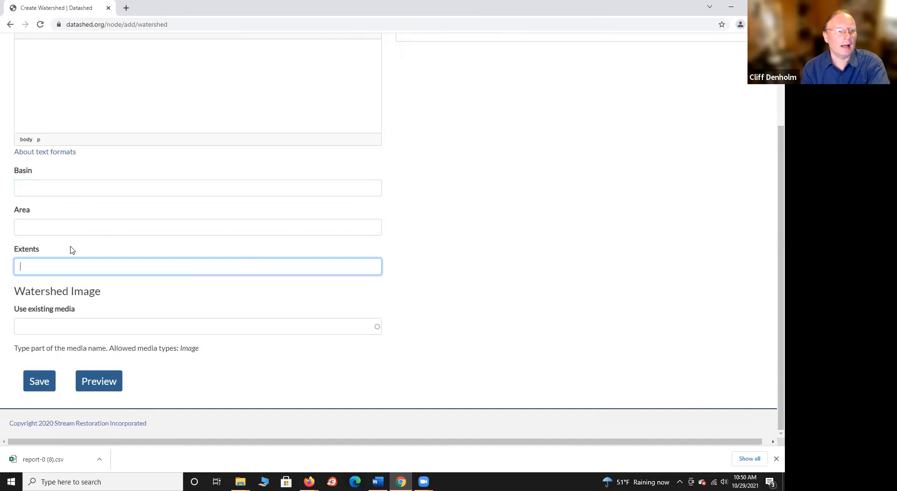
mouse_move(11, 251)
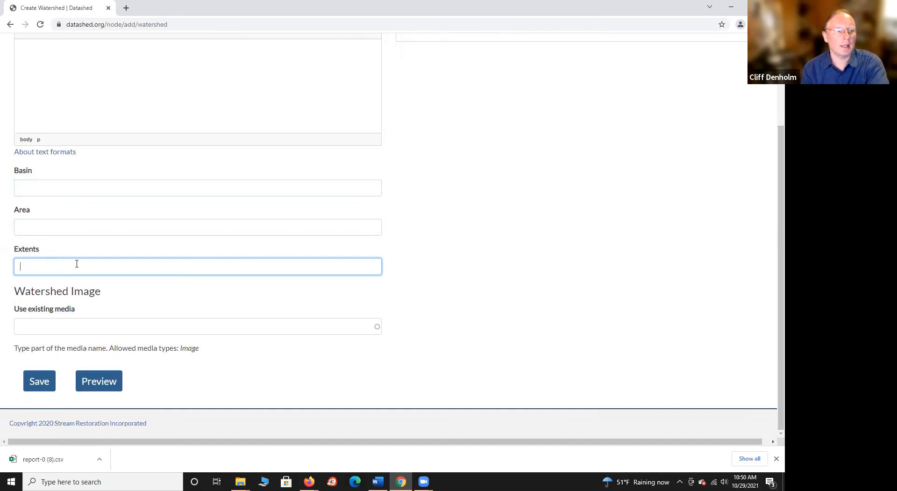
mouse_move(97, 242)
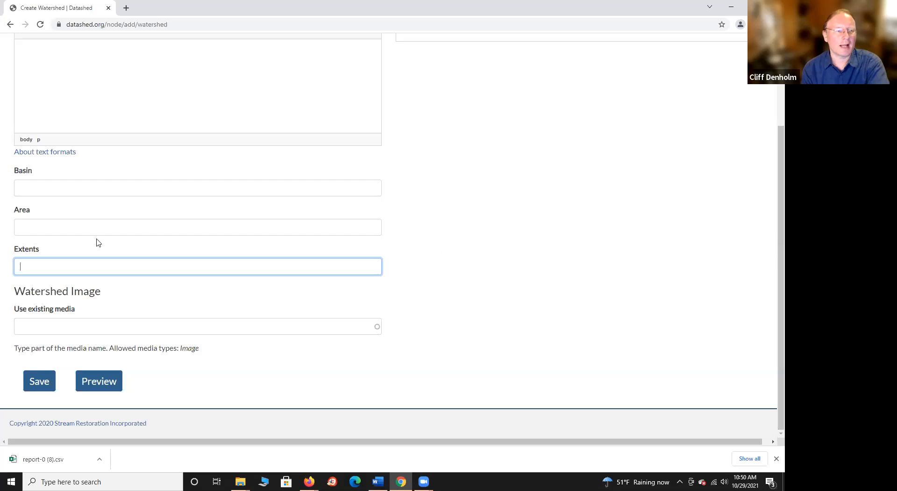
mouse_move(51, 260)
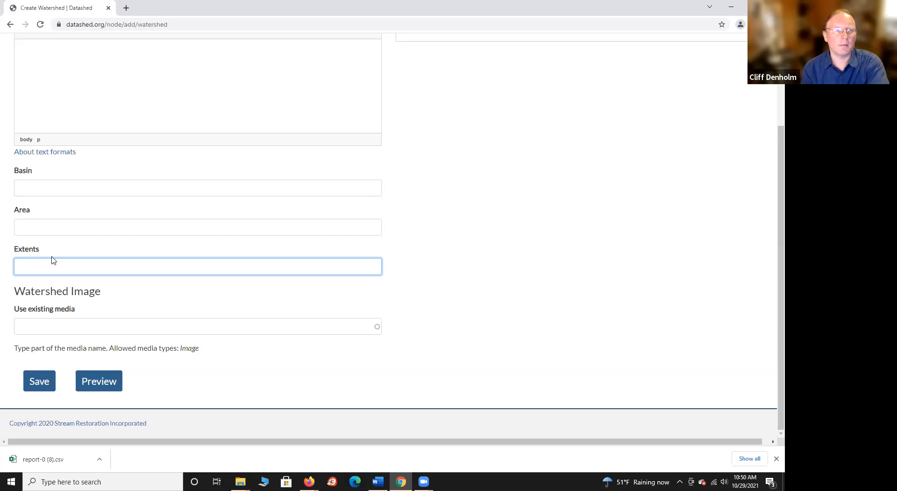
mouse_move(772, 215)
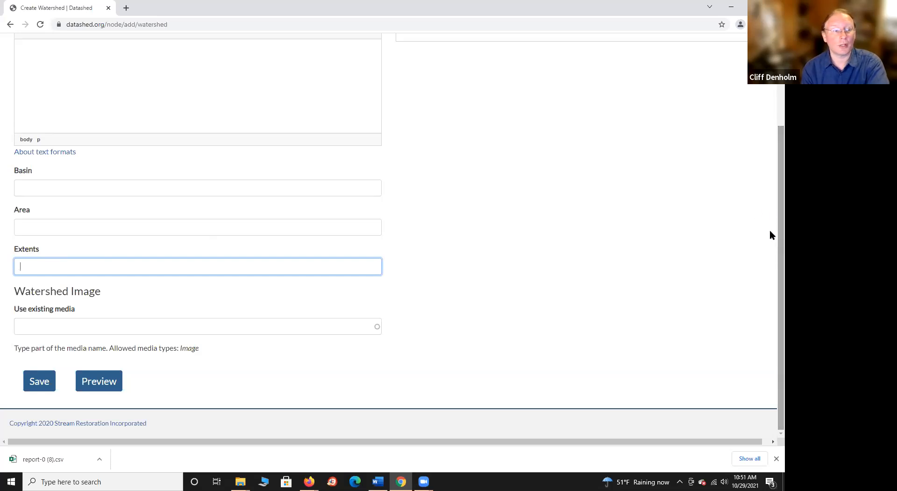
mouse_move(50, 303)
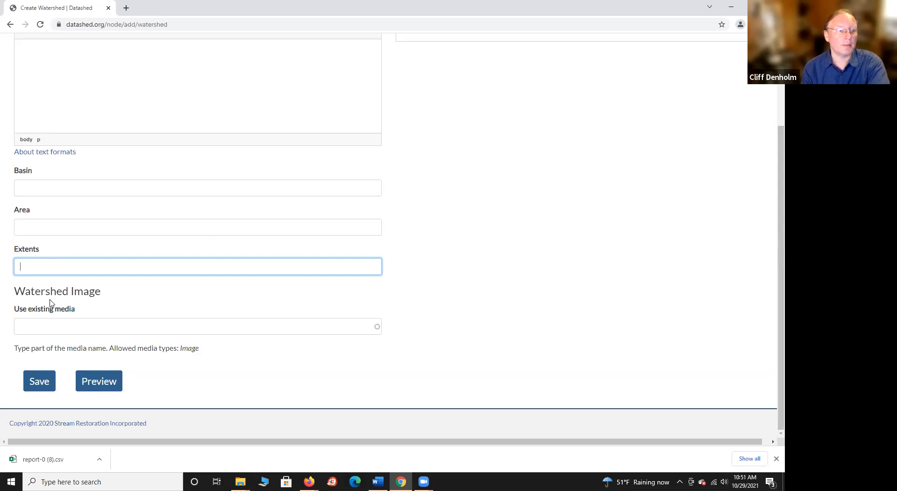
mouse_move(486, 311)
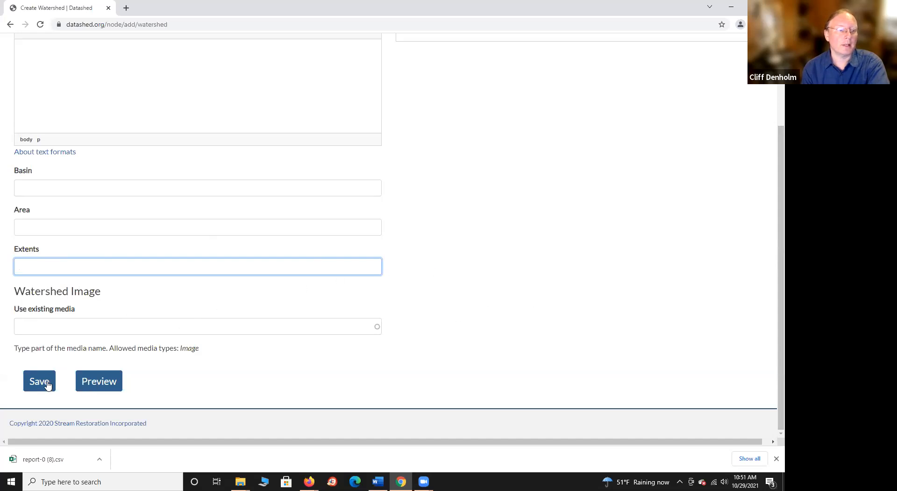
mouse_move(138, 374)
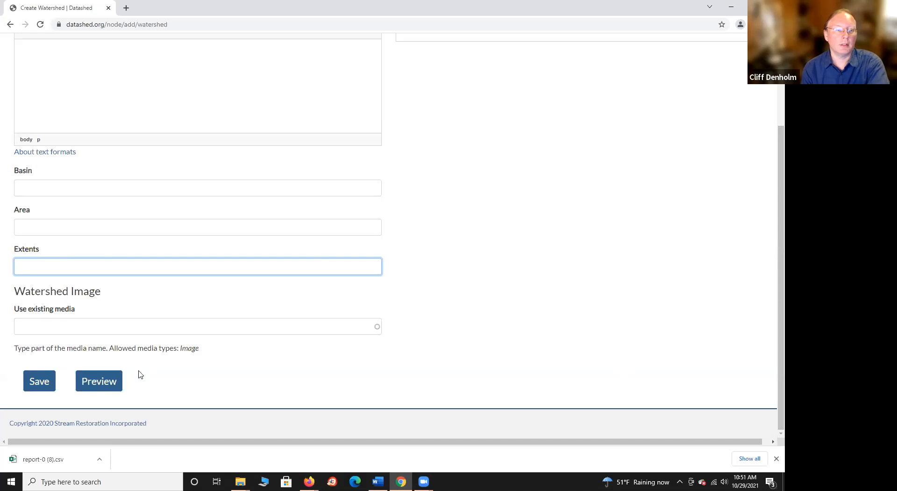